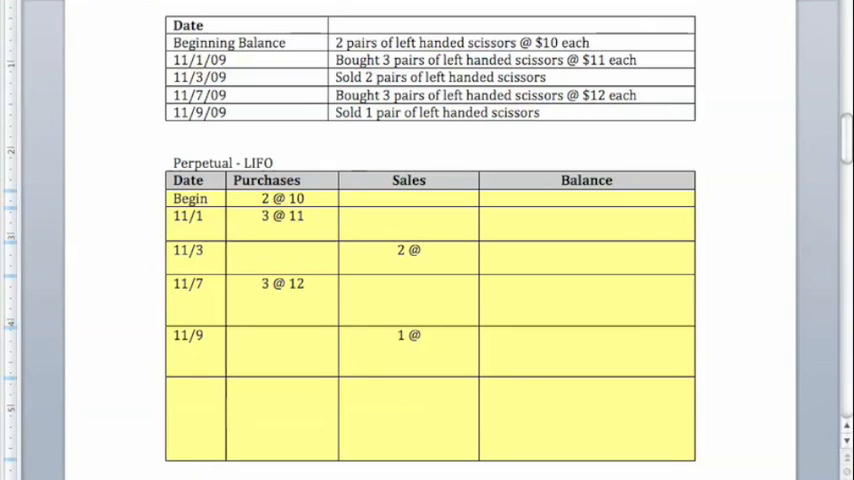
{"action": "mouse_move", "coordinate": [510, 389]}
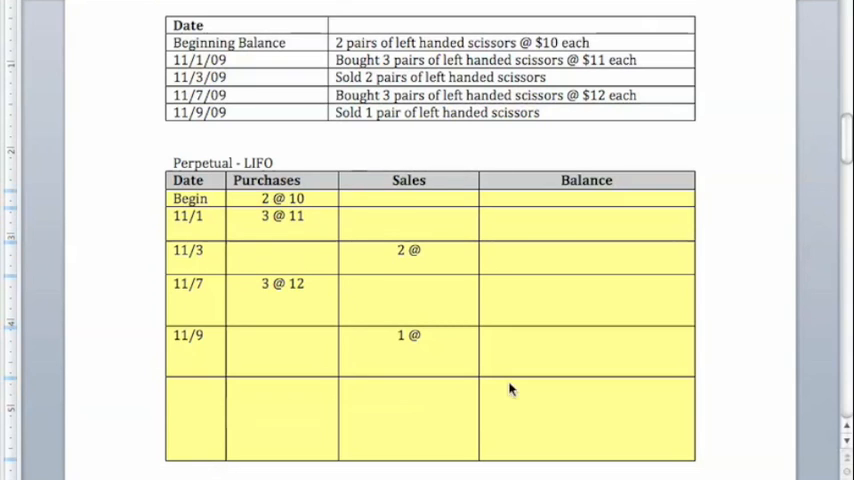
{"action": "mouse_move", "coordinate": [303, 253]}
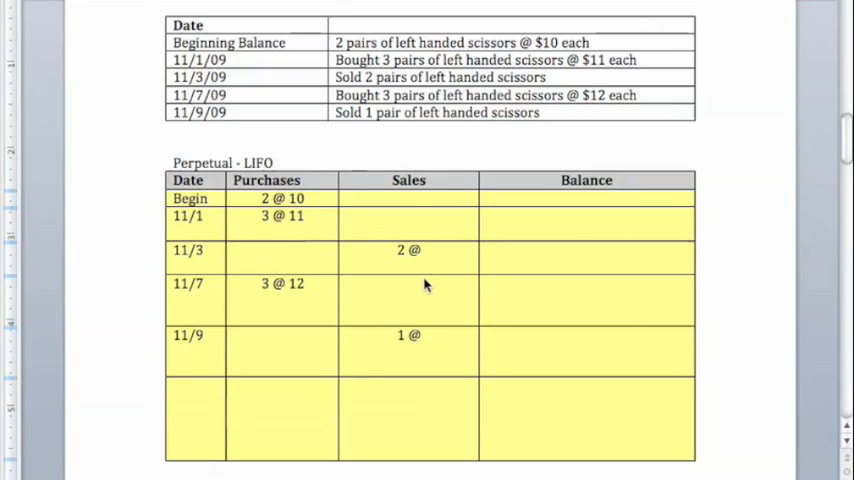
{"action": "mouse_move", "coordinate": [512, 235]}
{"action": "type", "text": "2 @"}
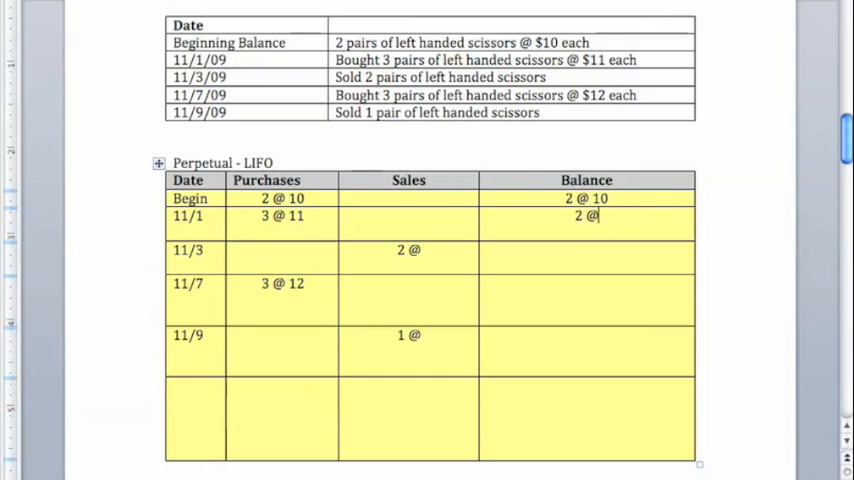
Enter Perpetual LIFO balances: 2 @ 10 at Begin, then 2 @ 10 and 3 @ 11 on 11/1
{"action": "type", "text": "10"}
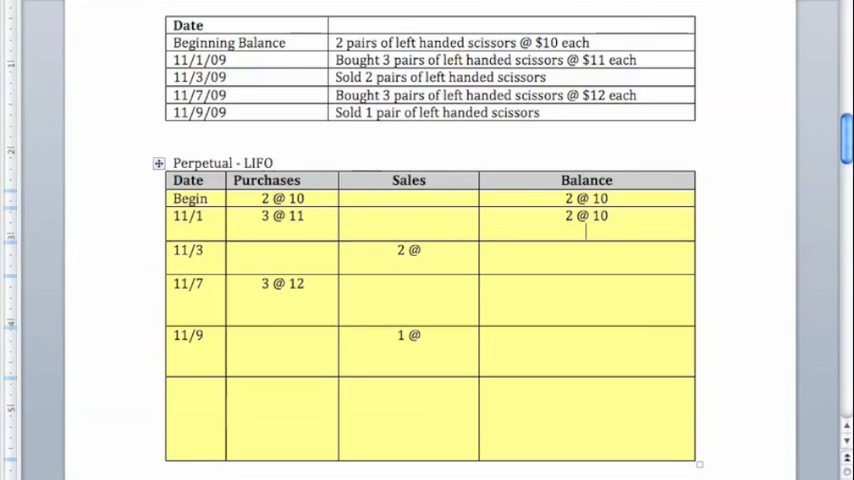
{"action": "type", "text": "3 @"}
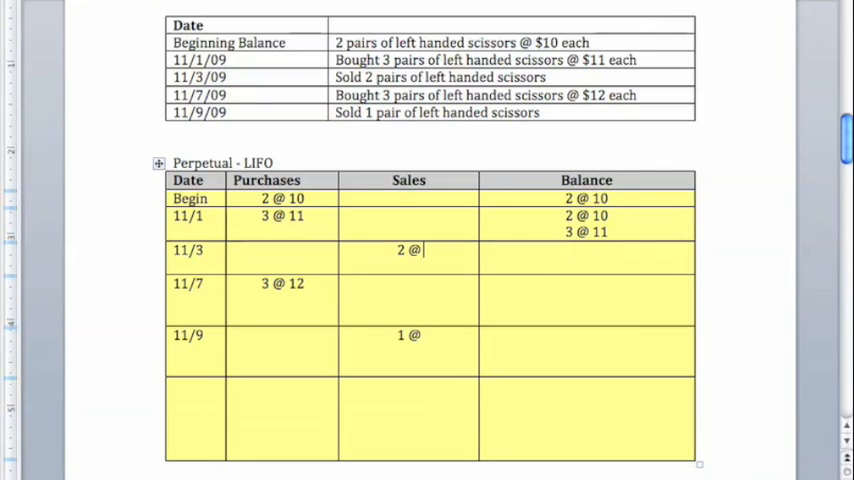
Price the 11/3 sale at 2 @ 11; balances 2 @ 10, 1 @ 11 and 2 @ 10, 1 @ 11, 3 @ 12
{"action": "type", "text": "11"}
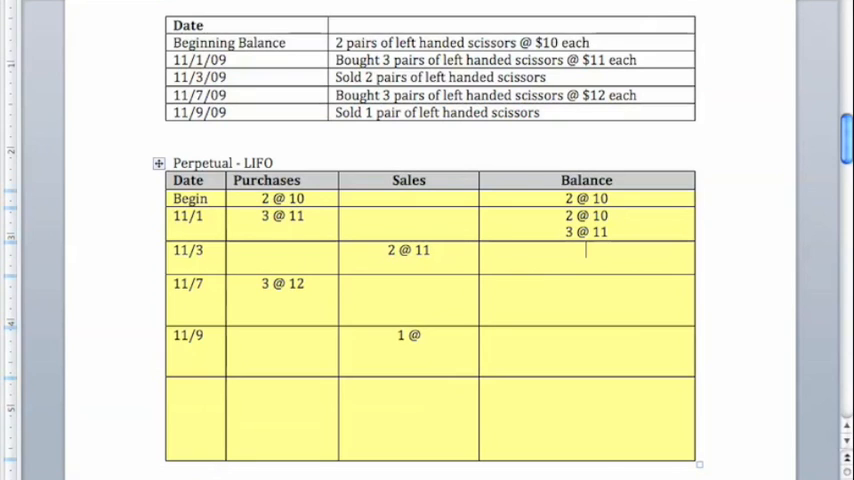
{"action": "type", "text": "2 @ 10"}
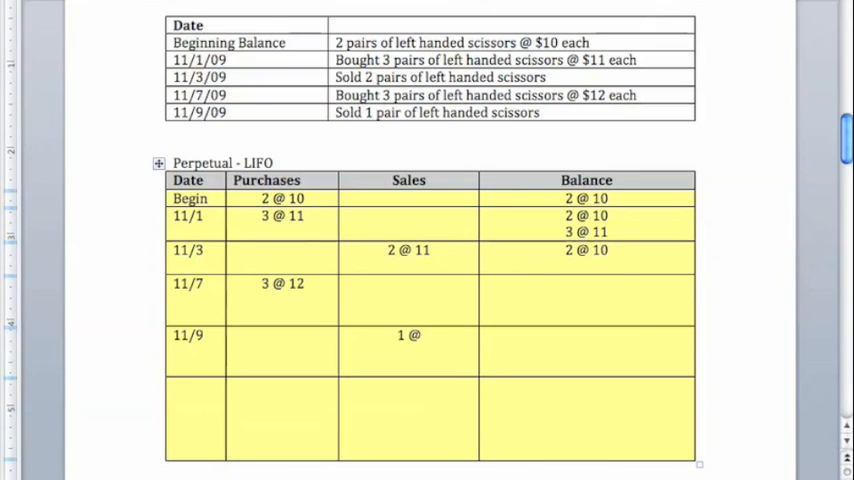
{"action": "type", "text": "1"}
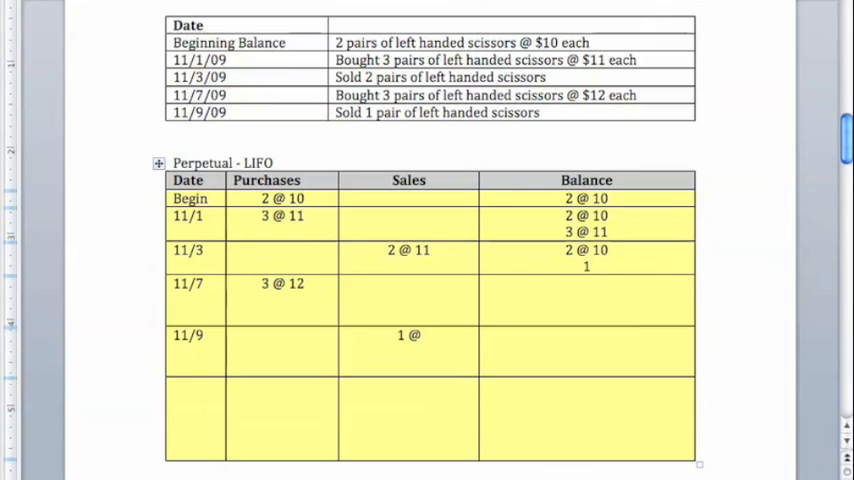
{"action": "type", "text": "@ 11"}
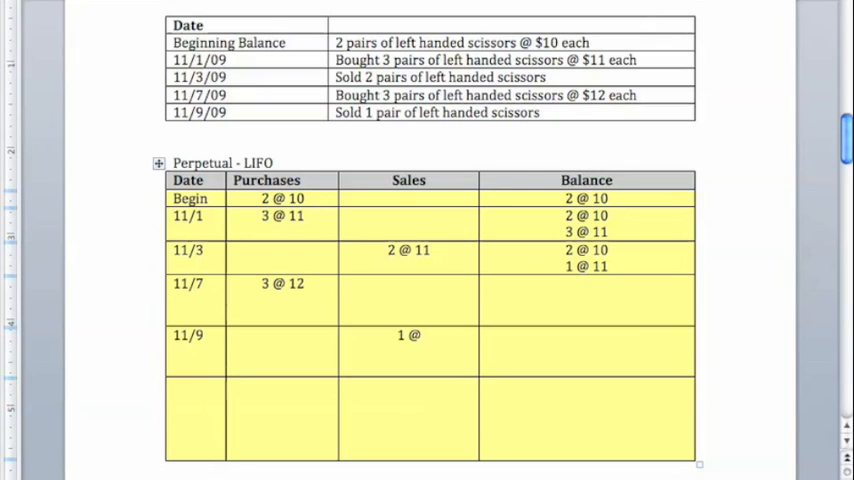
{"action": "type", "text": "2 @ 10"}
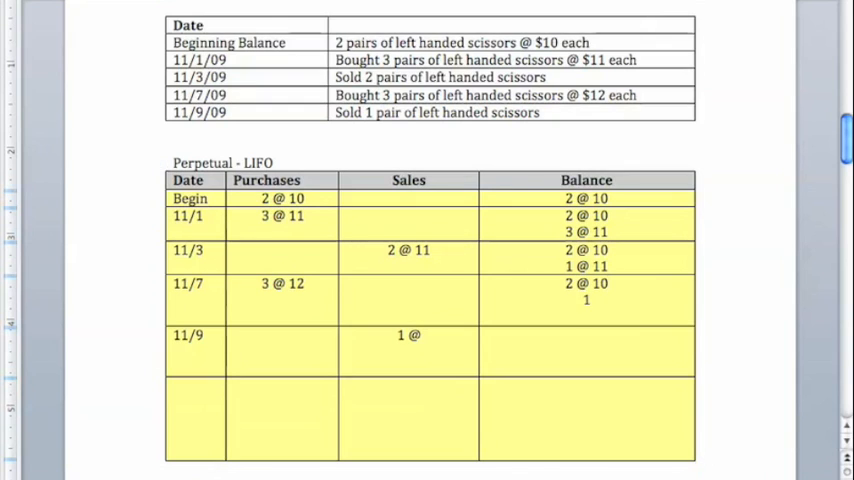
{"action": "type", "text": "1 @ 11"}
{"action": "type", "text": "3 @ 12"}
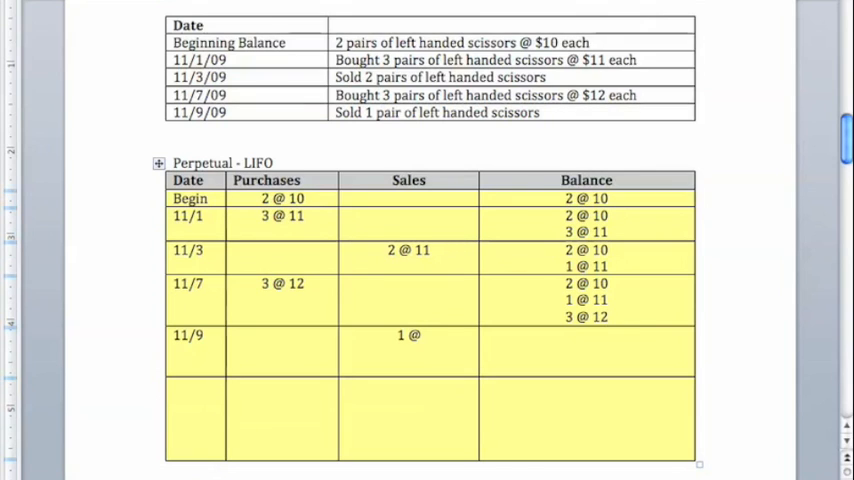
Complete the 11/9 sale as 1 @ 12 with balance lines 2 @ 10, 1 @ 11, 2 @ 12
{"action": "left_click", "coordinate": [586, 351]}
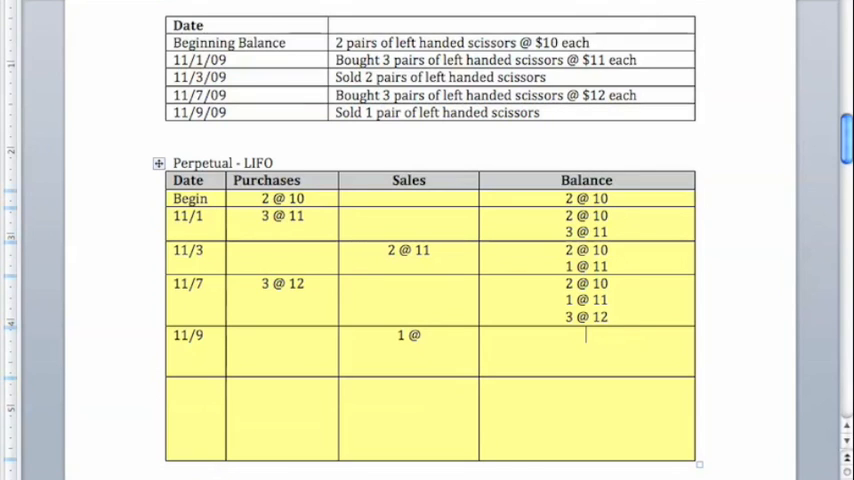
{"action": "type", "text": "12"}
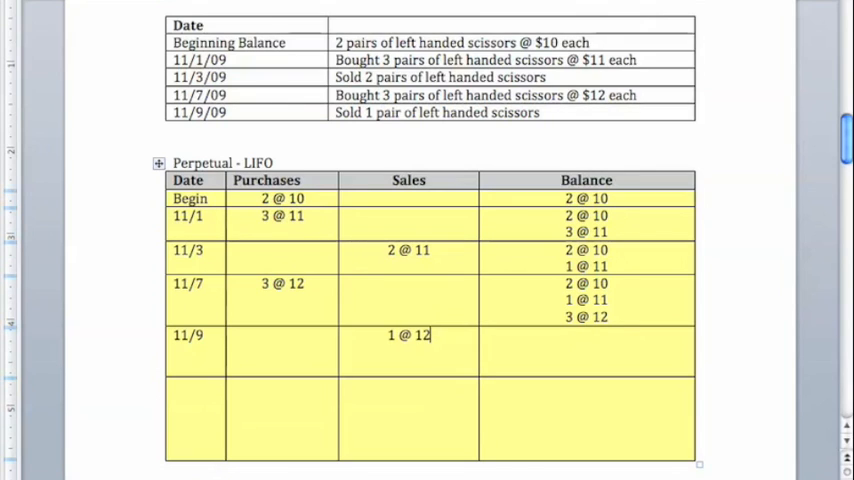
{"action": "type", "text": "2 @ 10"}
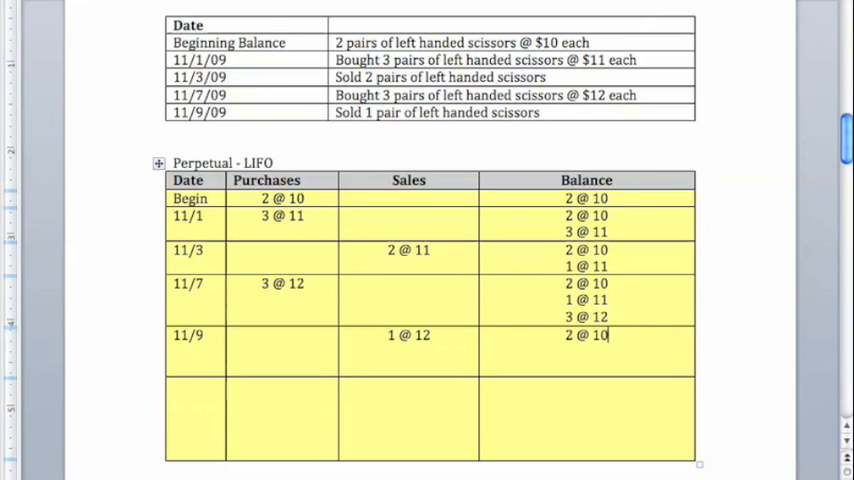
{"action": "type", "text": "1 @ 11"}
{"action": "type", "text": "2 @ 12"}
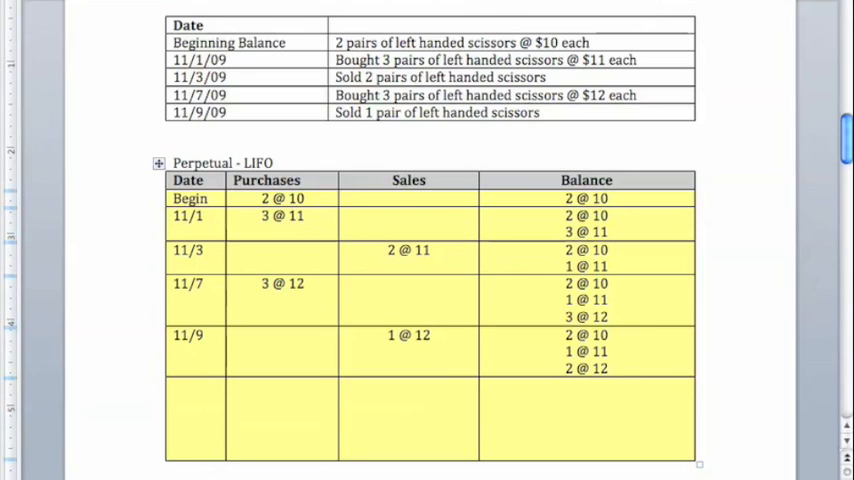
Enter '3 sold cost $34' and the 5-left breakdown $20, $11, $24 totalling $55
{"action": "type", "text": "3 s"}
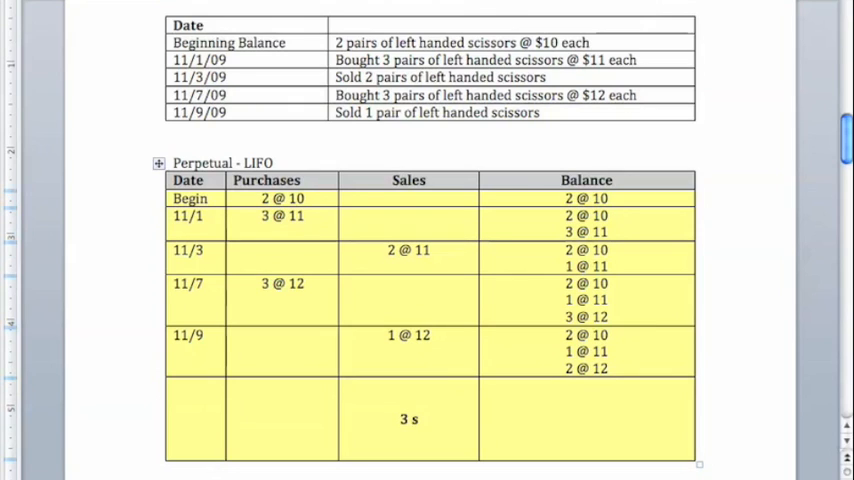
{"action": "type", "text": "old cost $34"}
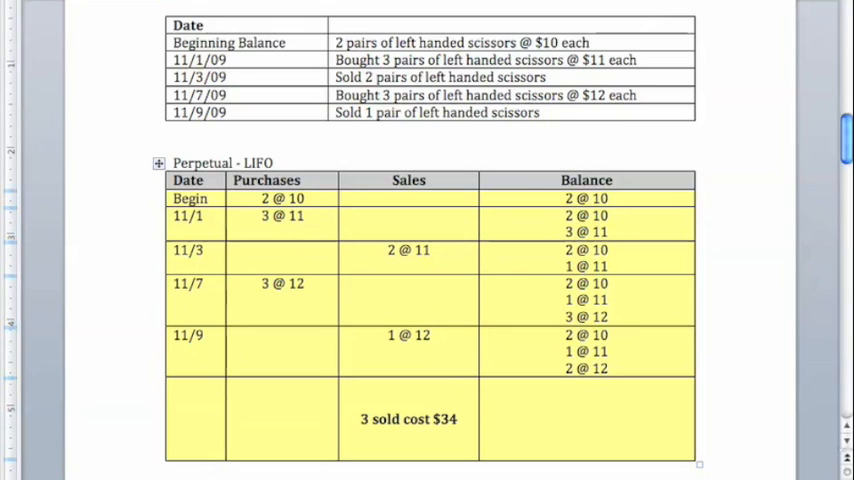
{"action": "left_click", "coordinate": [585, 400]}
{"action": "type", "text": "2 x 10"}
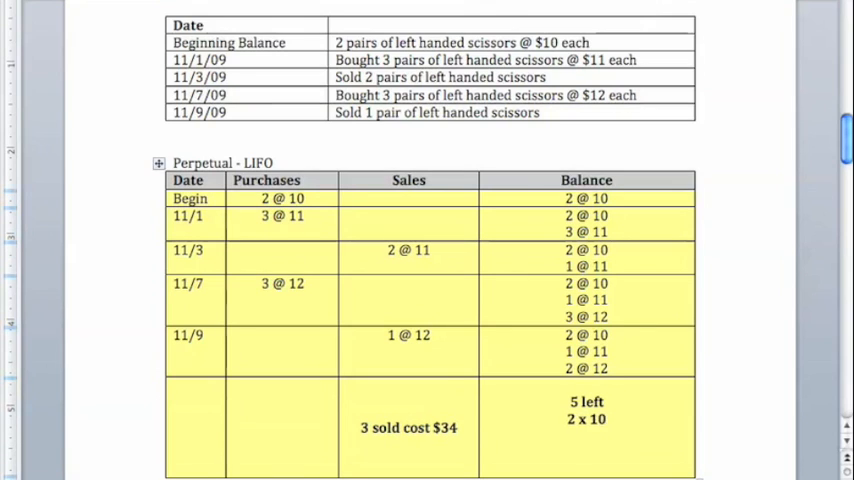
{"action": "type", "text": "= $20"}
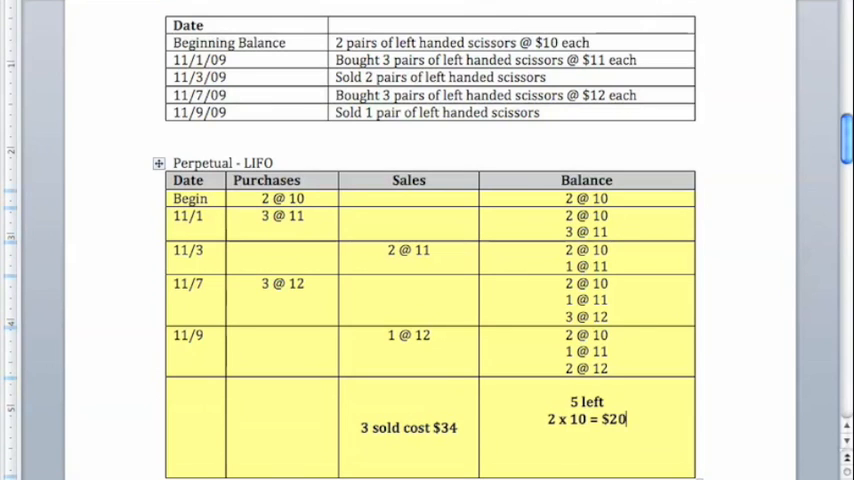
{"action": "type", "text": "1"}
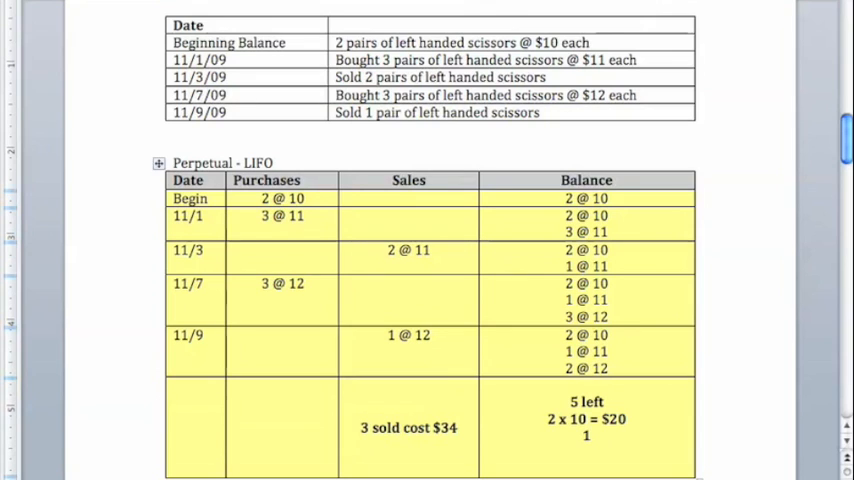
{"action": "type", "text": "1 x 11 ="}
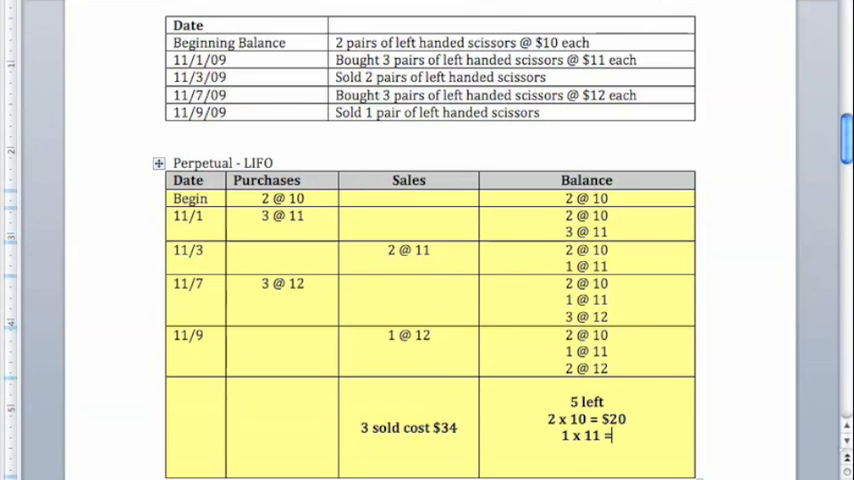
{"action": "type", "text": "$11"}
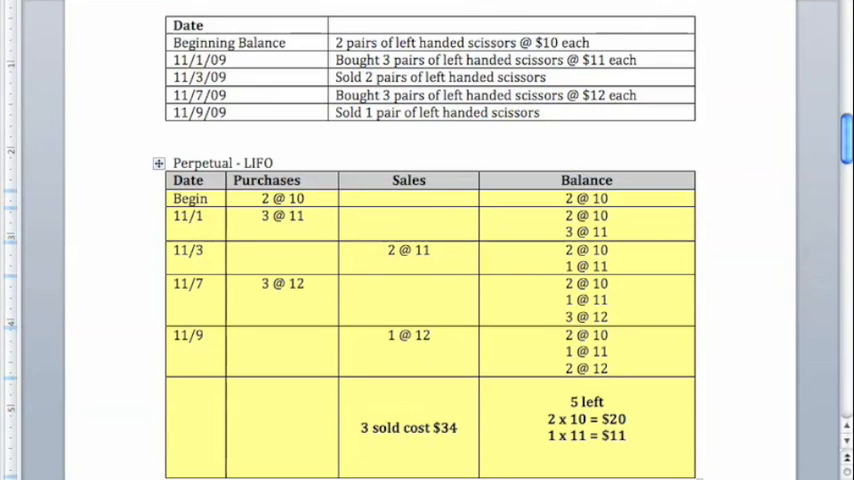
{"action": "type", "text": "2 x"}
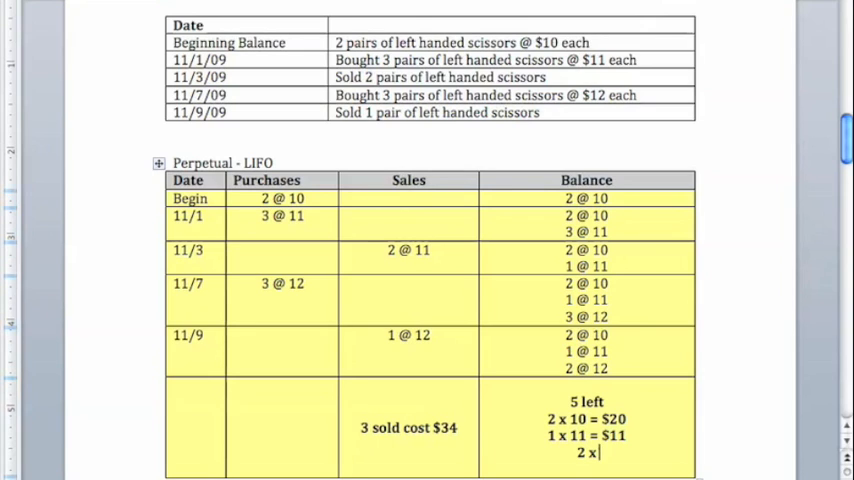
{"action": "type", "text": "12 = $24"}
{"action": "type", "text": "Ending inventory = $55"}
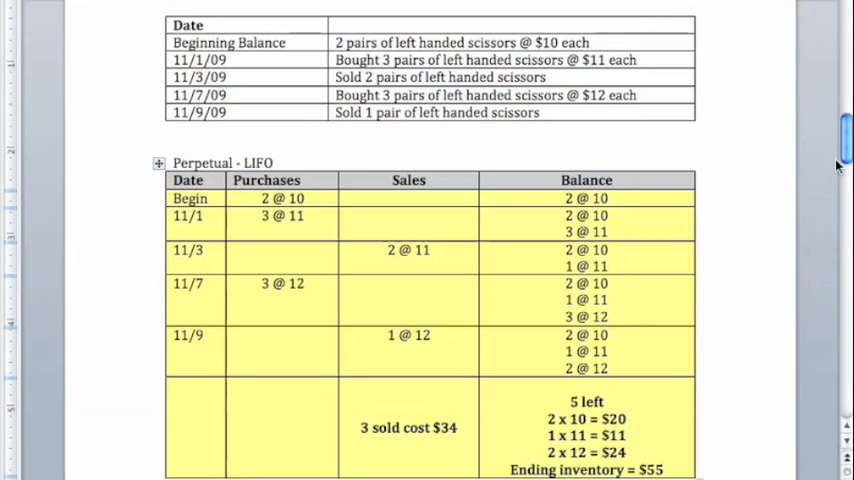
Enter Periodic FIFO sale 1 @ 11 on 11/1 and balances 2 @ 11, then 2 @ 11 and 3 @ 12
{"action": "scroll", "scroll_direction": "down", "scroll_amount": 3}
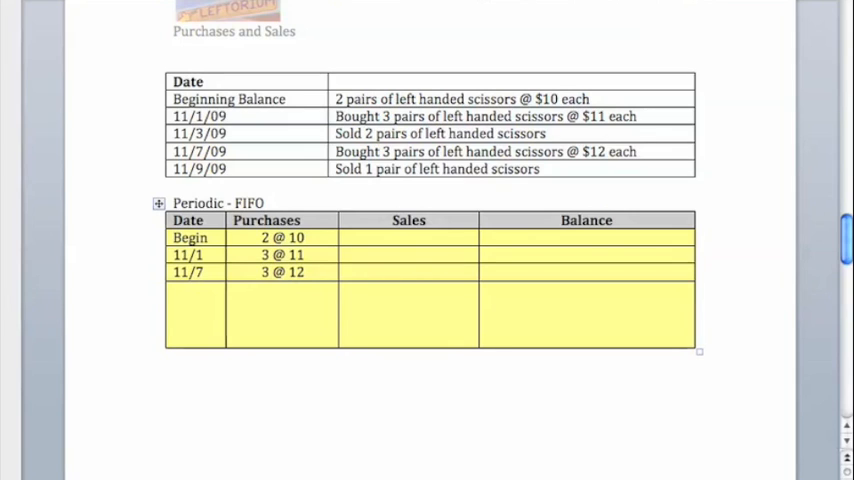
{"action": "mouse_move", "coordinate": [373, 230]}
{"action": "type", "text": "2 @ 10"}
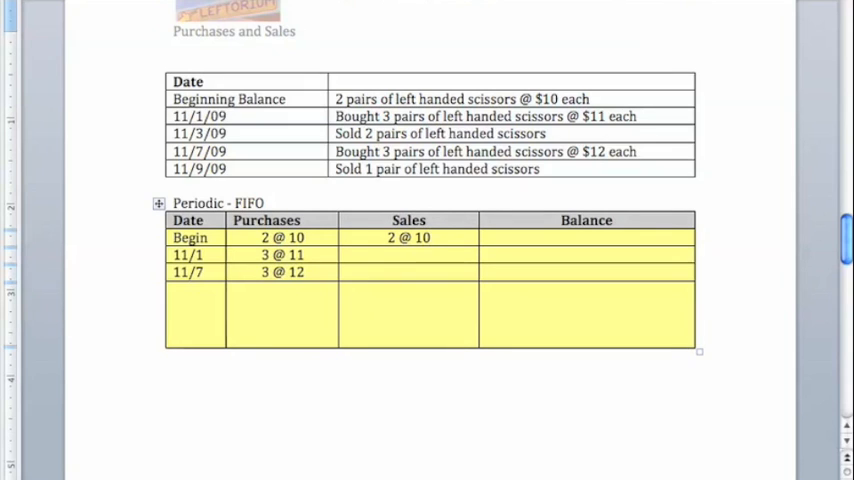
{"action": "type", "text": "1 @"}
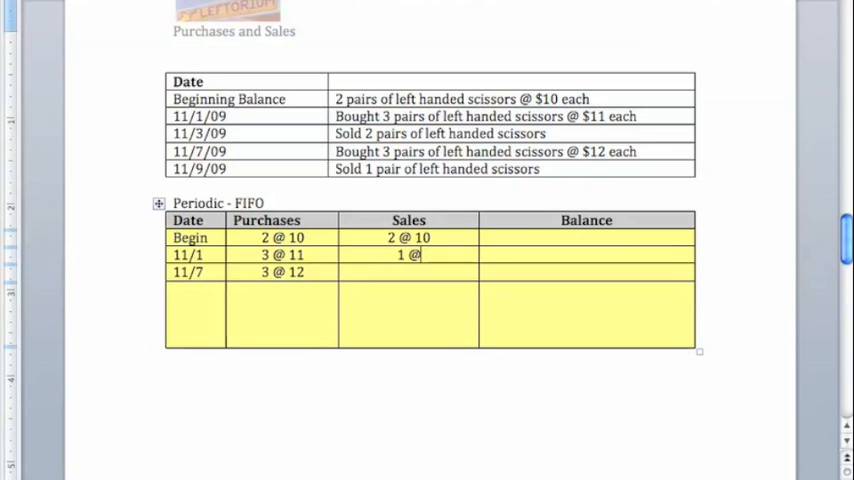
{"action": "type", "text": "11"}
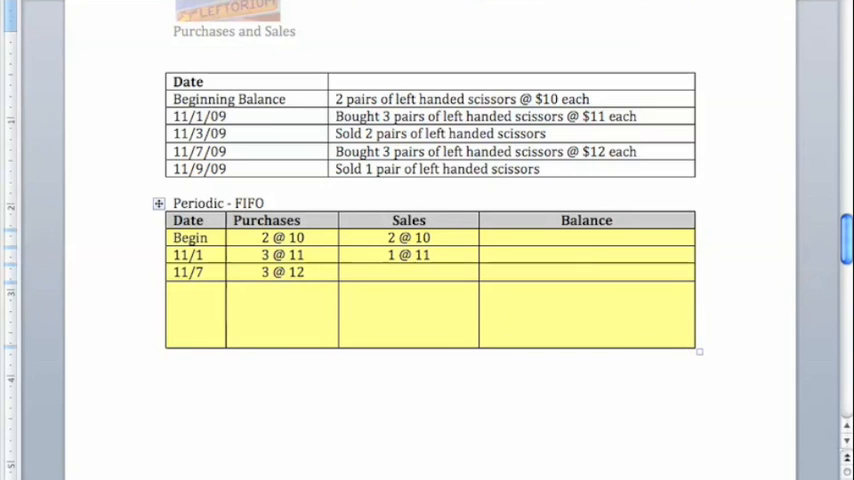
{"action": "type", "text": "2 @ 11"}
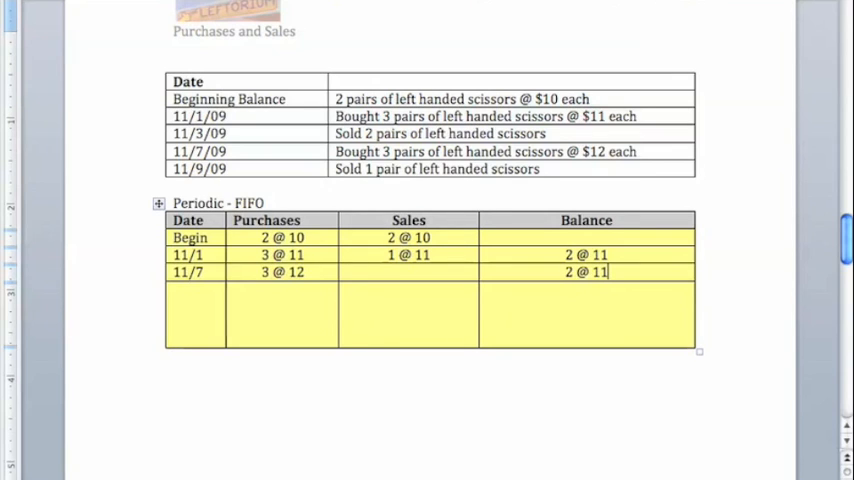
{"action": "type", "text": "3 @ 12"}
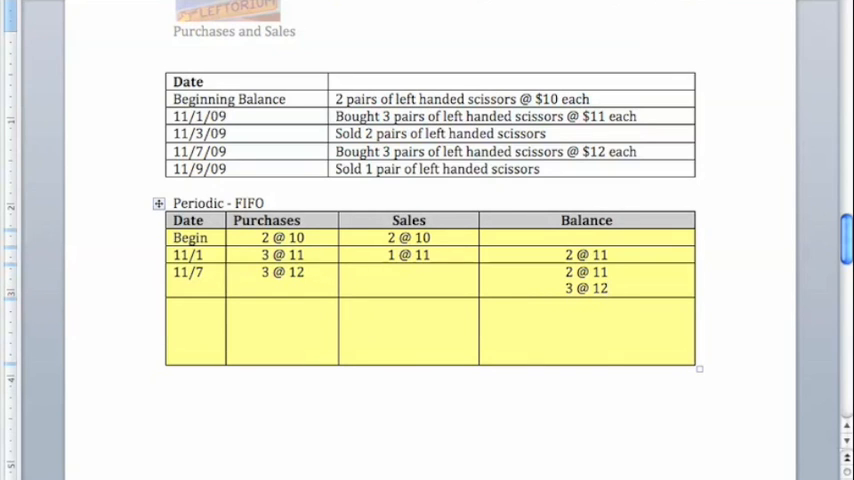
Enter '3 sold cost $31' in the bottom Sales cell of the FIFO table
{"action": "left_click", "coordinate": [407, 330]}
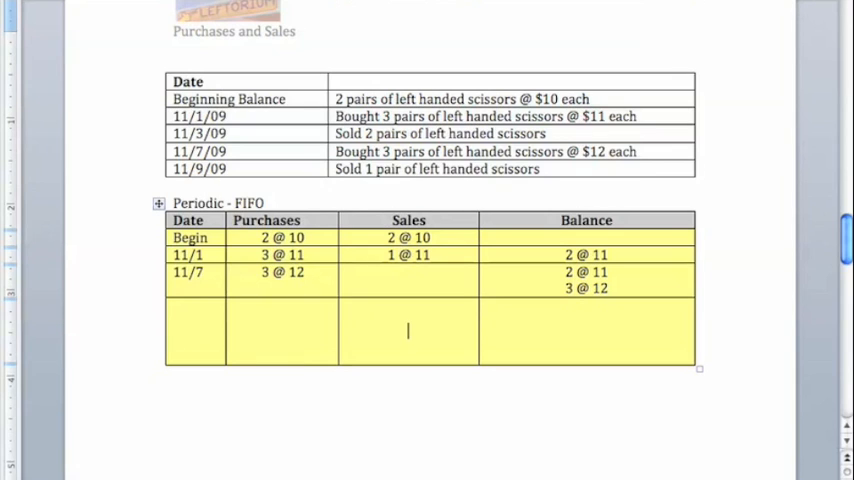
{"action": "type", "text": "3 sold cost"}
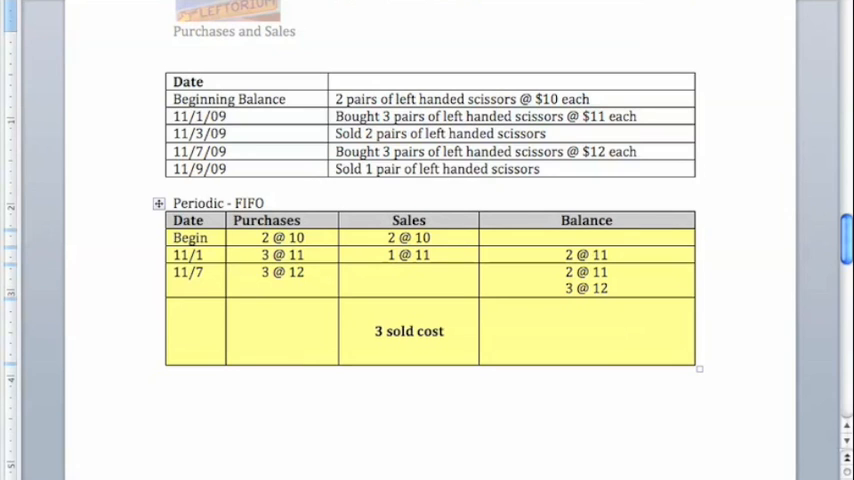
{"action": "type", "text": "$"}
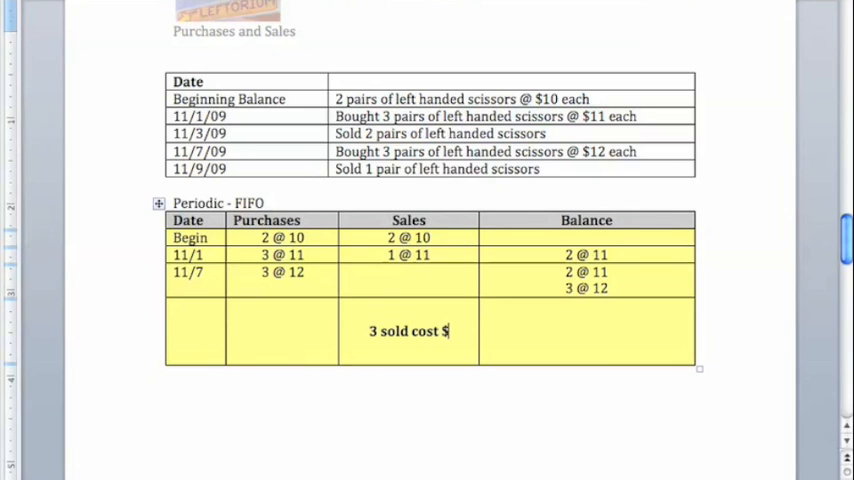
{"action": "type", "text": "31"}
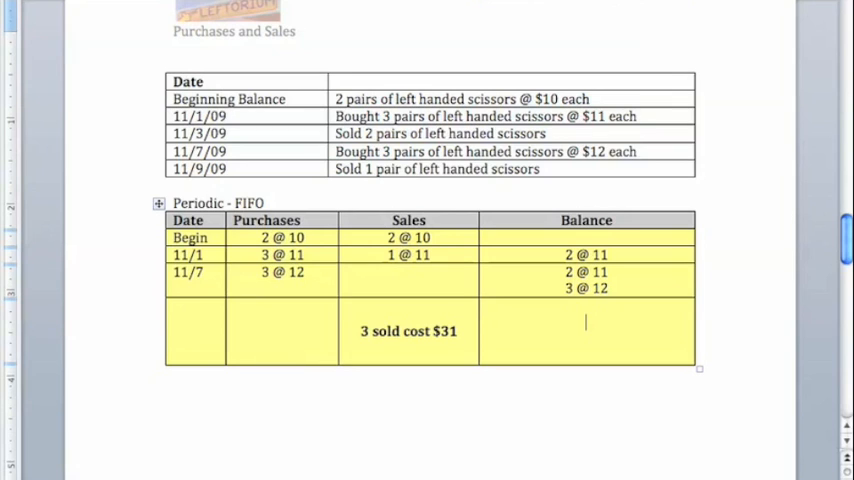
List 5 left at 2 x 11 = $22 and 3 x 12 = $36, ending inventory $58
{"action": "type", "text": "5 left"}
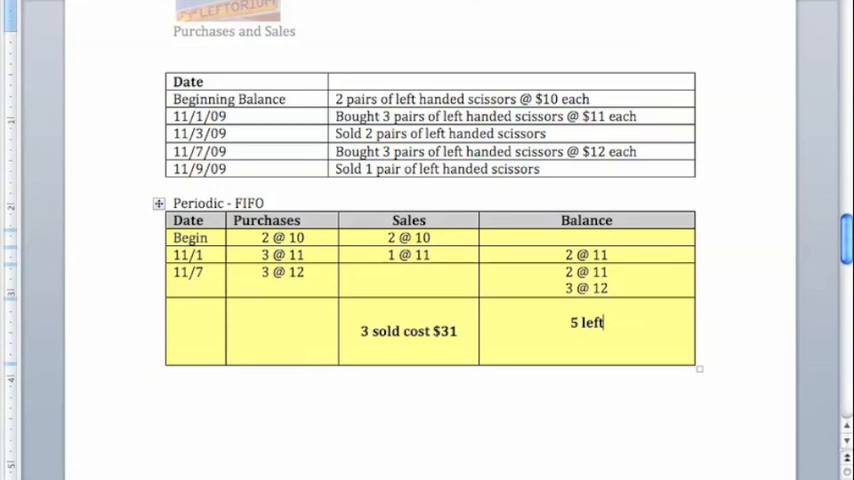
{"action": "type", "text": "2 x 11 = $22"}
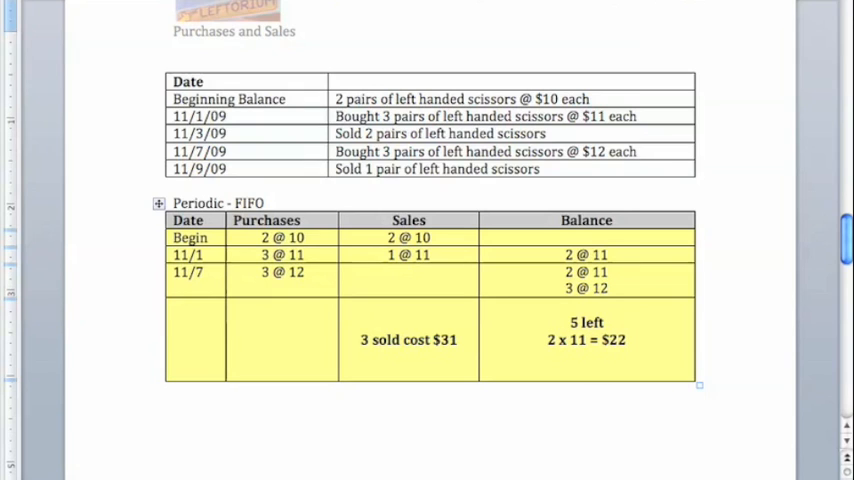
{"action": "type", "text": "3"}
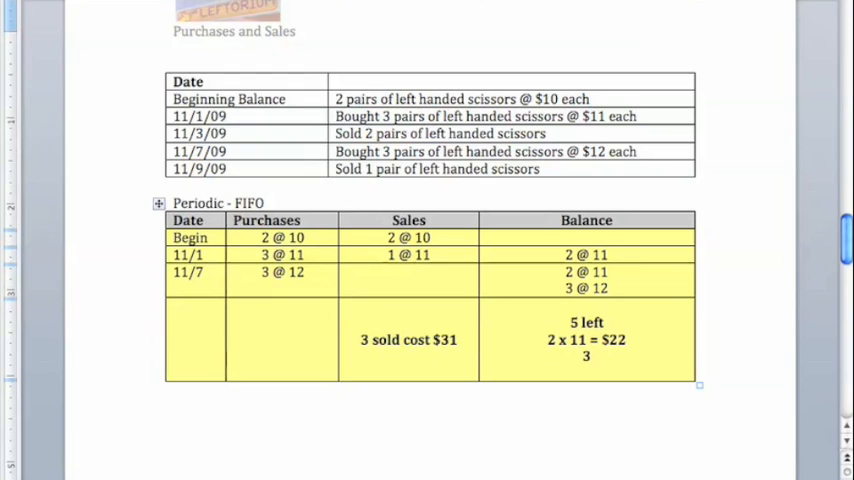
{"action": "type", "text": "3 x 12 ="}
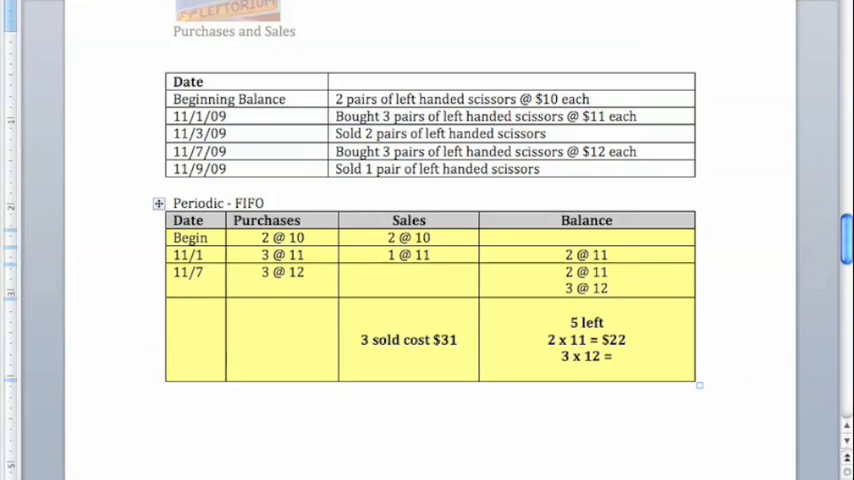
{"action": "type", "text": "$36"}
{"action": "type", "text": "Ending inventory ="}
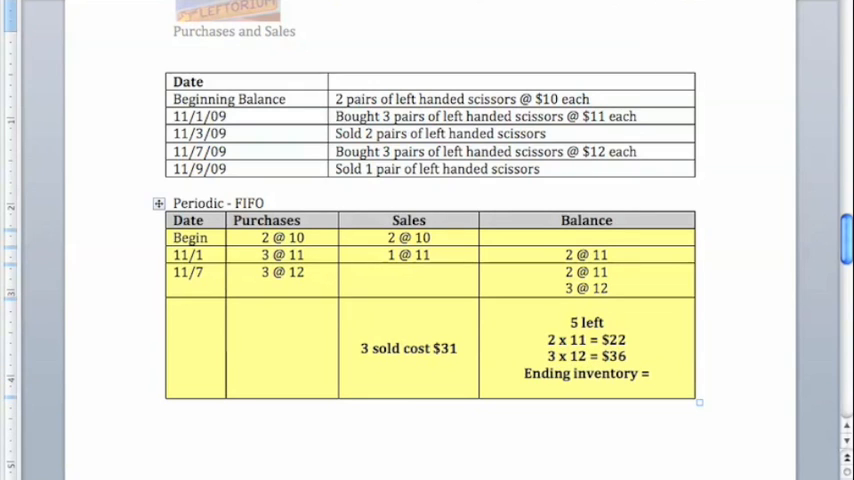
{"action": "type", "text": "$58"}
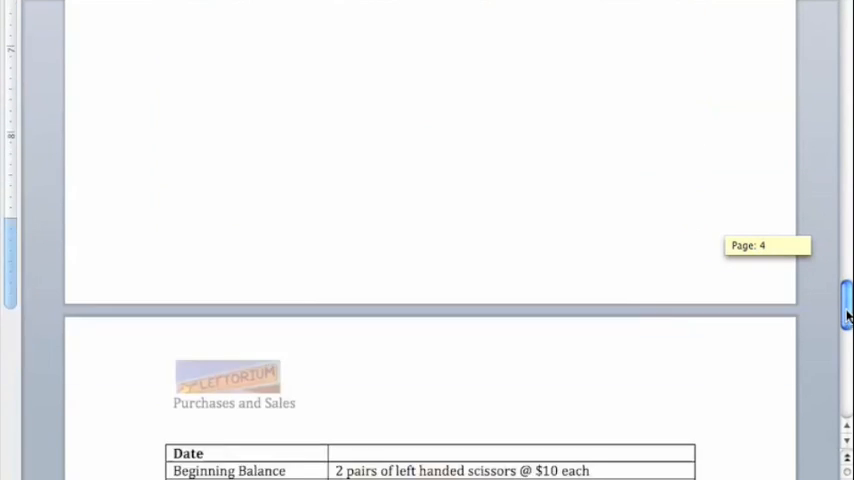
Record the Periodic LIFO 11/7 sale of 3 @ 12 with balances 2 @ 10 and 3 @ 11
{"action": "scroll", "scroll_direction": "down", "scroll_amount": 3}
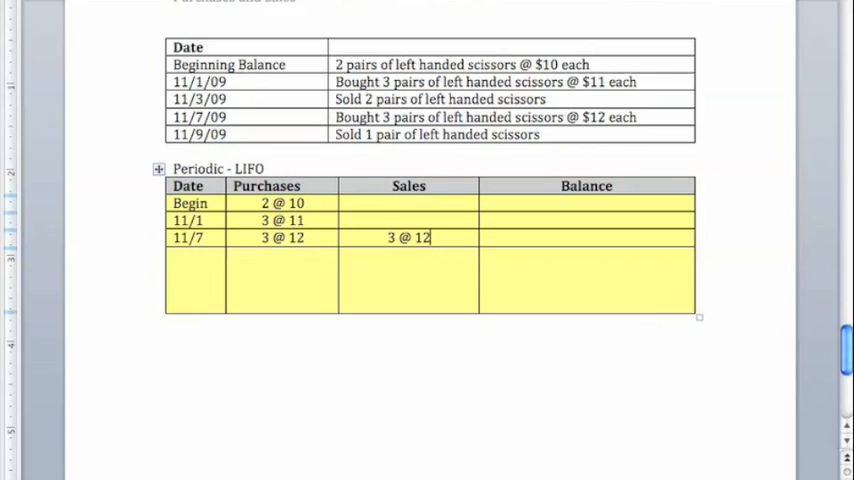
{"action": "type", "text": "2"}
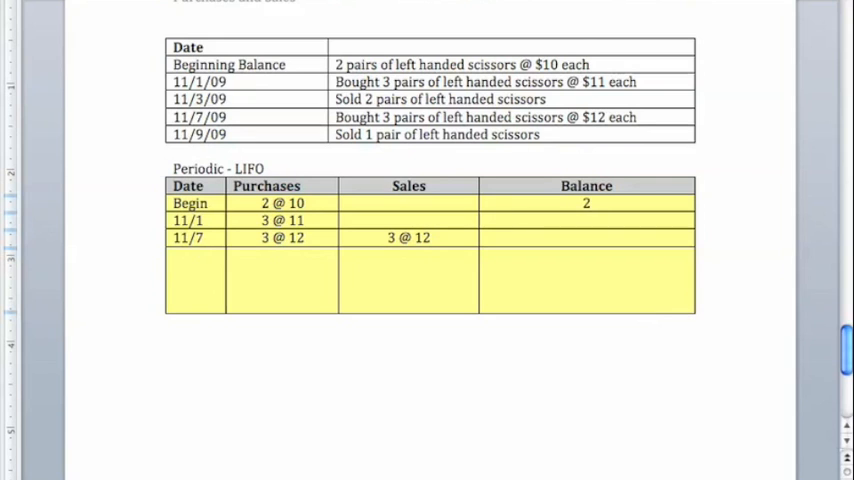
{"action": "type", "text": "2 @ 12"}
{"action": "type", "text": "3 @ 11"}
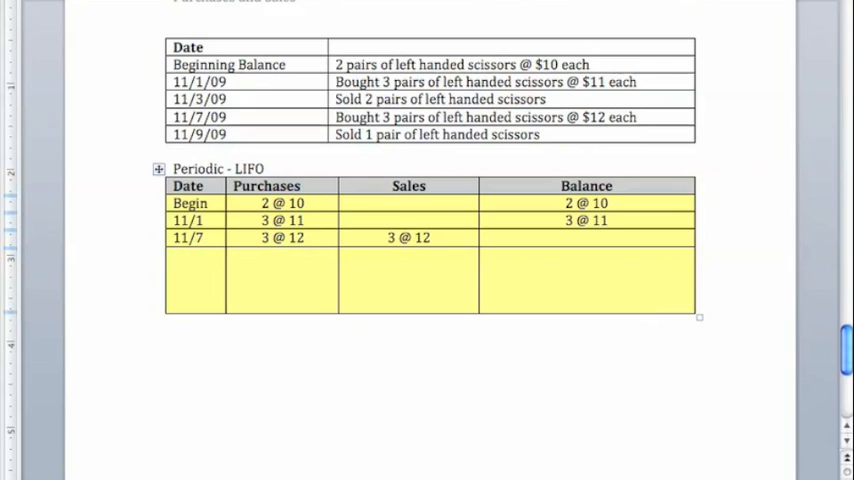
{"action": "left_click", "coordinate": [585, 288]}
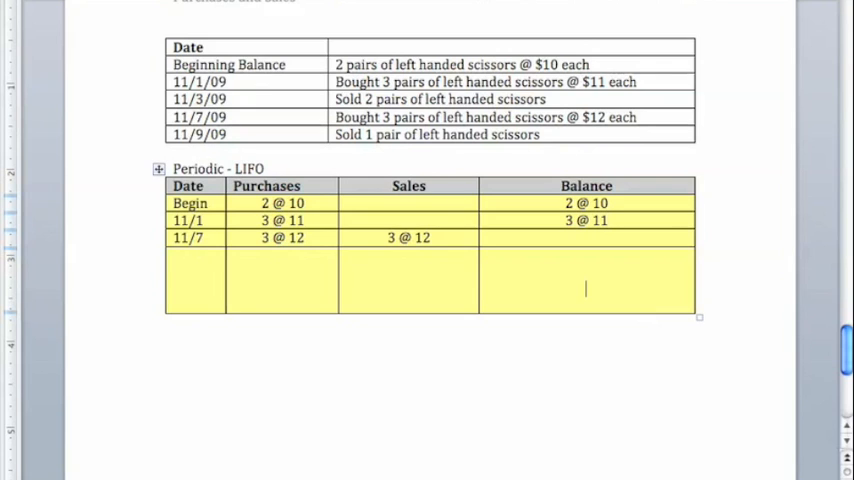
Enter '3 sold costing $36' and 5 left at 2 x 10 = $20 and 3 x 11 = $33, ending inventory $53
{"action": "type", "text": "3"}
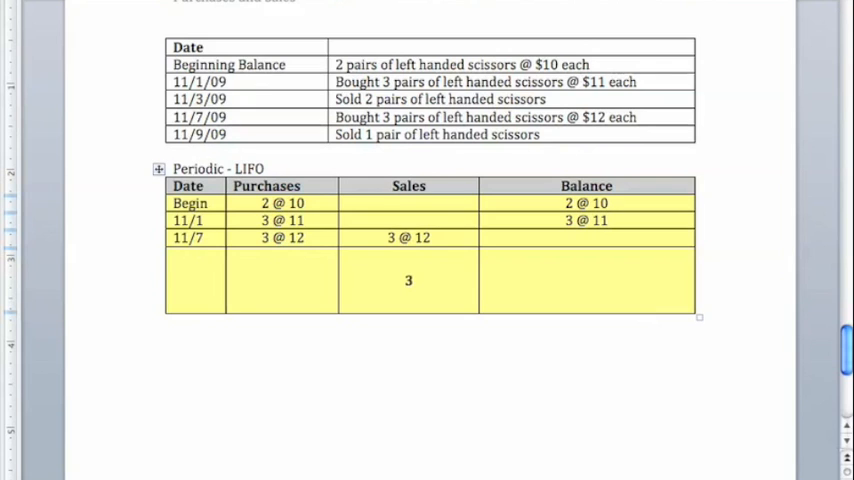
{"action": "type", "text": "sold"}
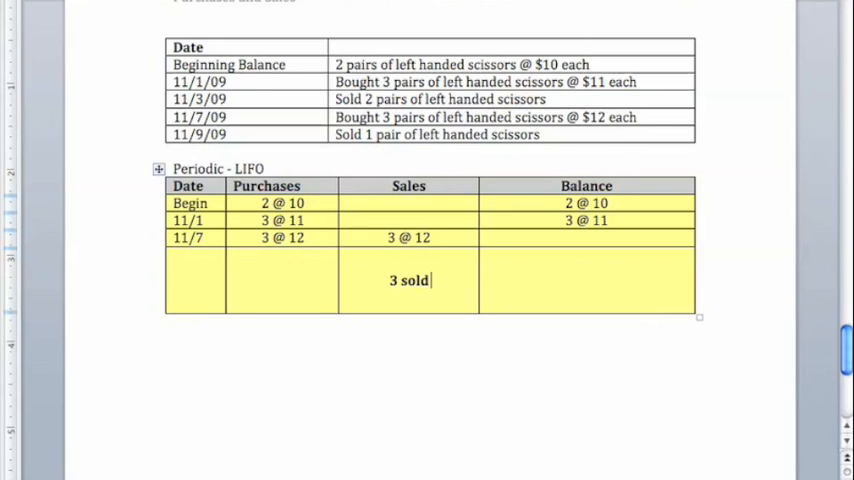
{"action": "type", "text": "costing $36"}
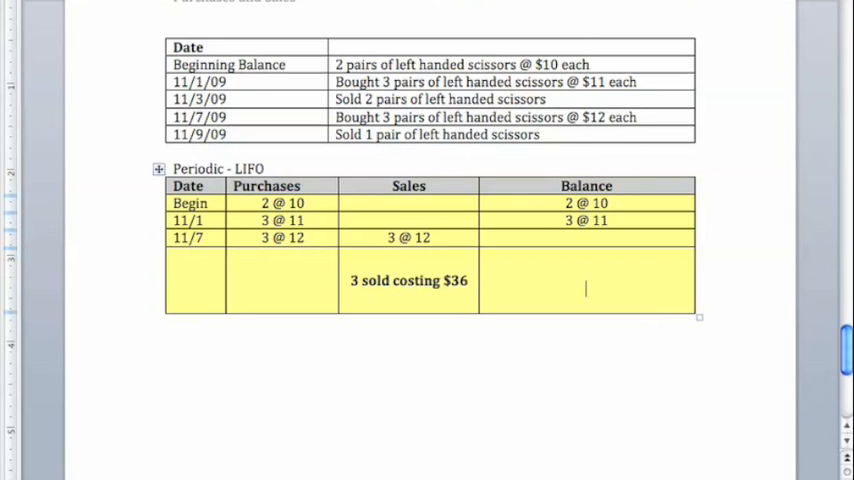
{"action": "type", "text": "5 left"}
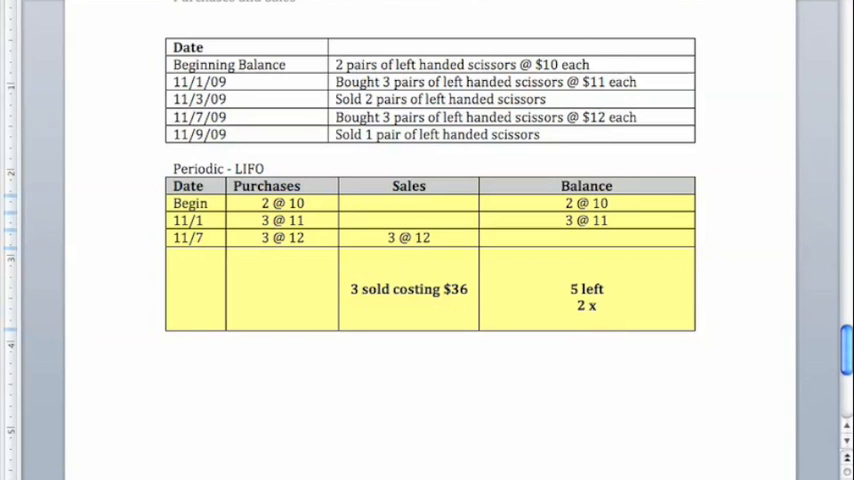
{"action": "type", "text": "10 = $20"}
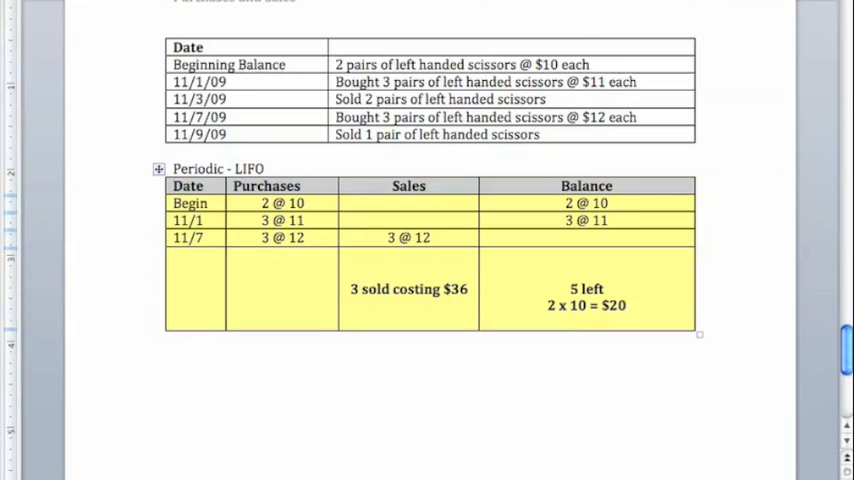
{"action": "type", "text": "3 x 11 = $33"}
{"action": "type", "text": "Ending Inventory = $53"}
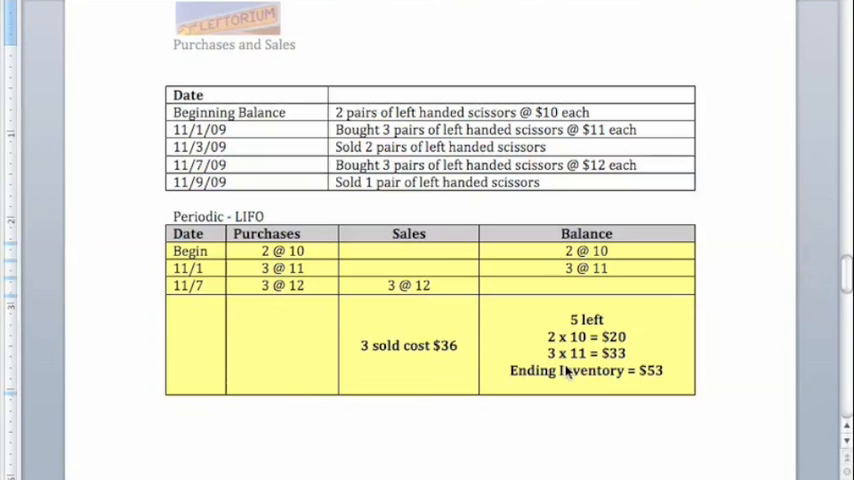
{"action": "mouse_move", "coordinate": [620, 367]}
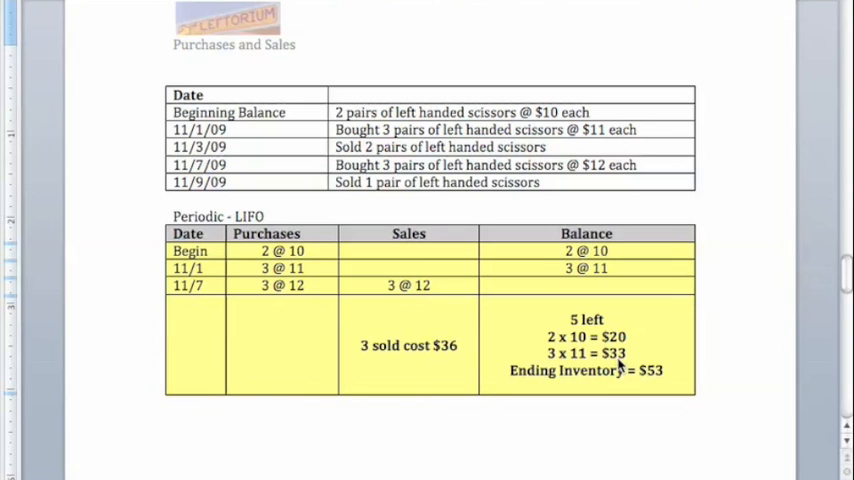